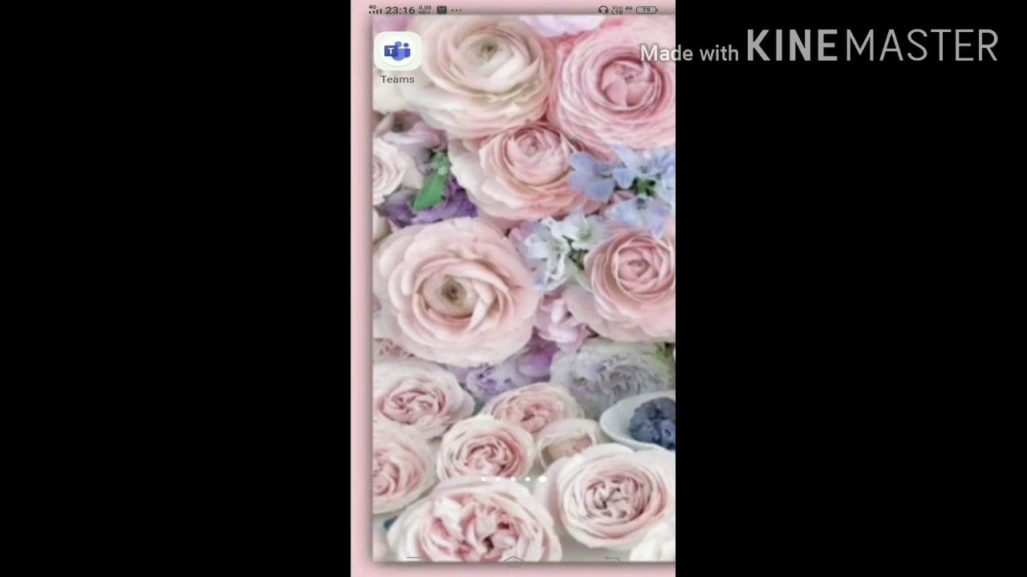
Step: Launch Microsoft Teams and reach the Teams page with its team actions menu
left_click(396, 55)
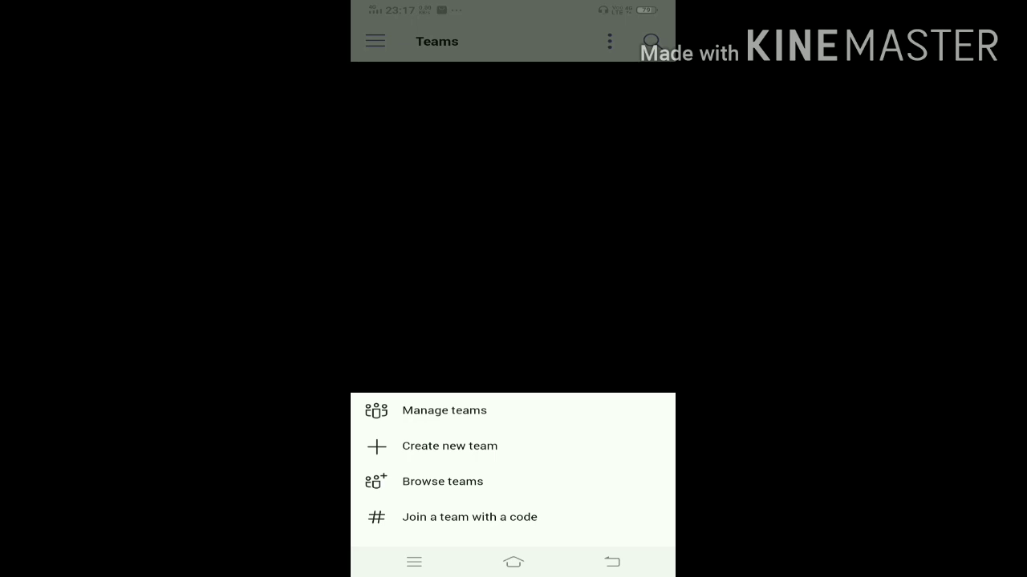
Step: Start creating a new team, showing the empty create-team form
left_click(449, 446)
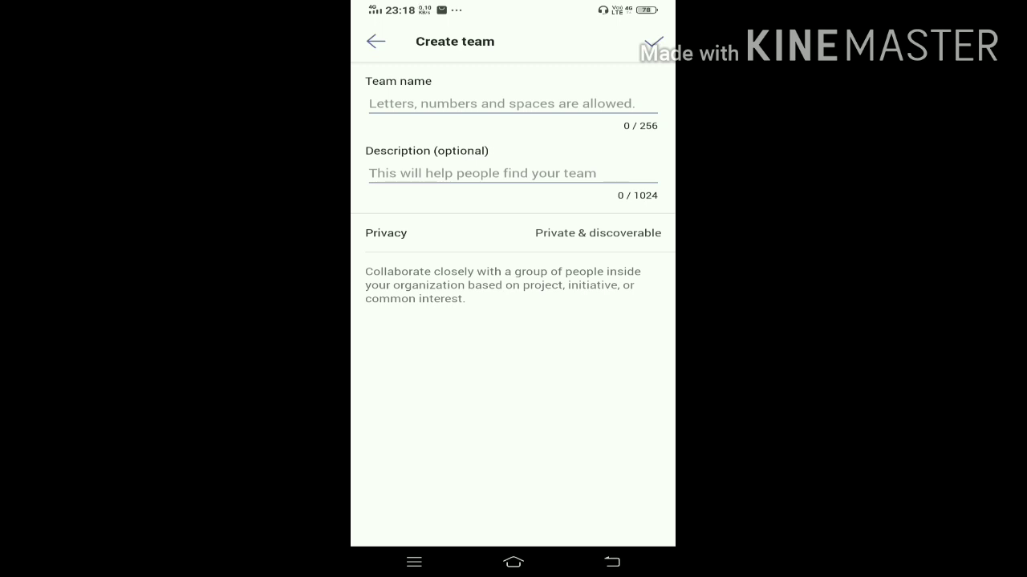
Step: Name the team 'YouTube' and describe it asking to like the video and subscribe to my channel
left_click(512, 102)
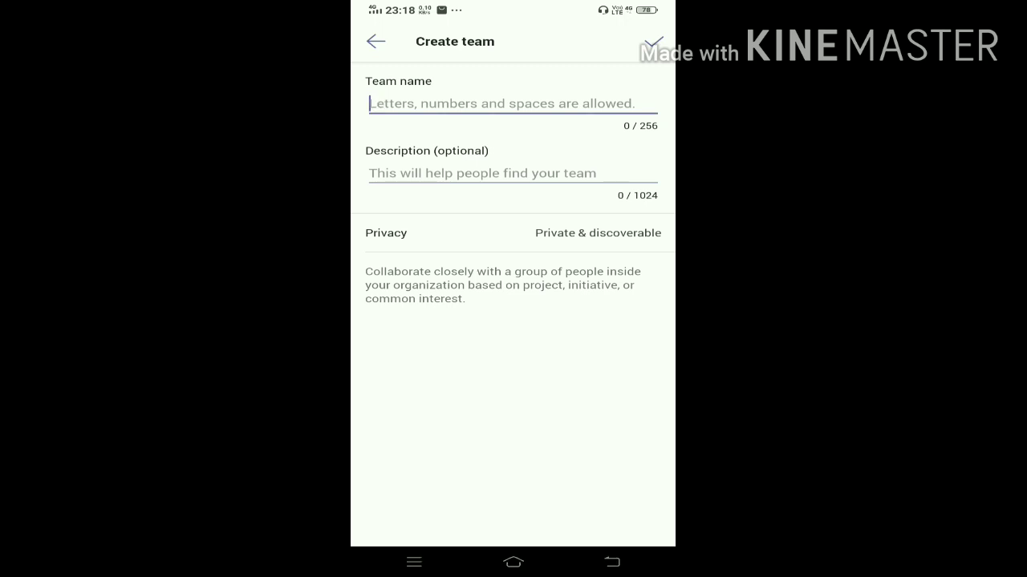
type("You")
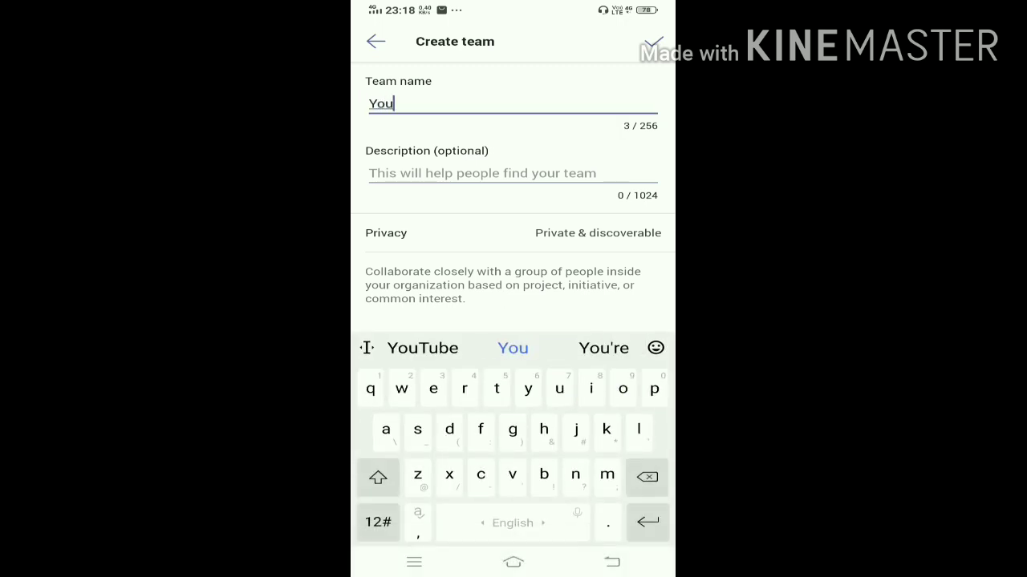
left_click(424, 349)
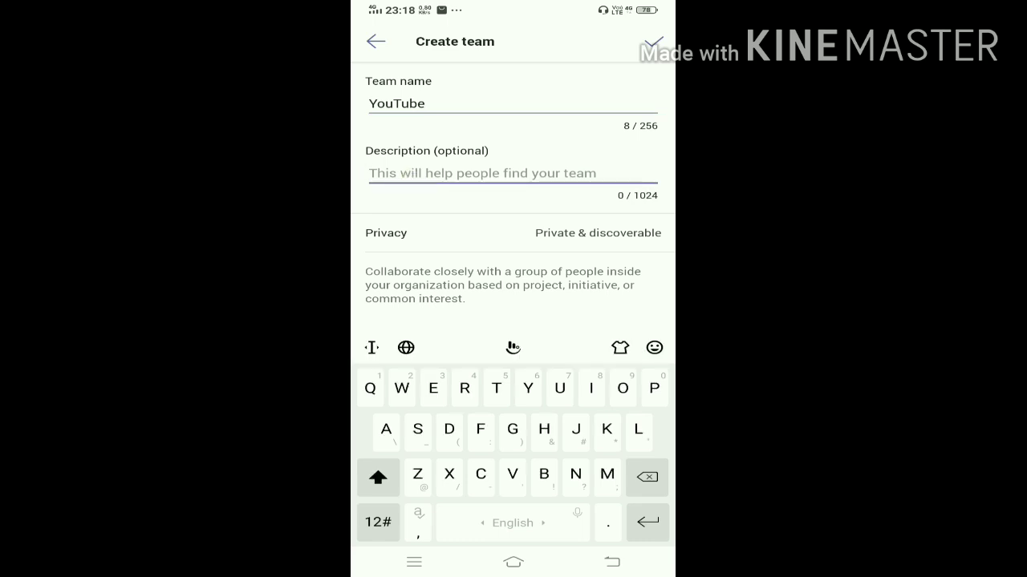
type("Pl")
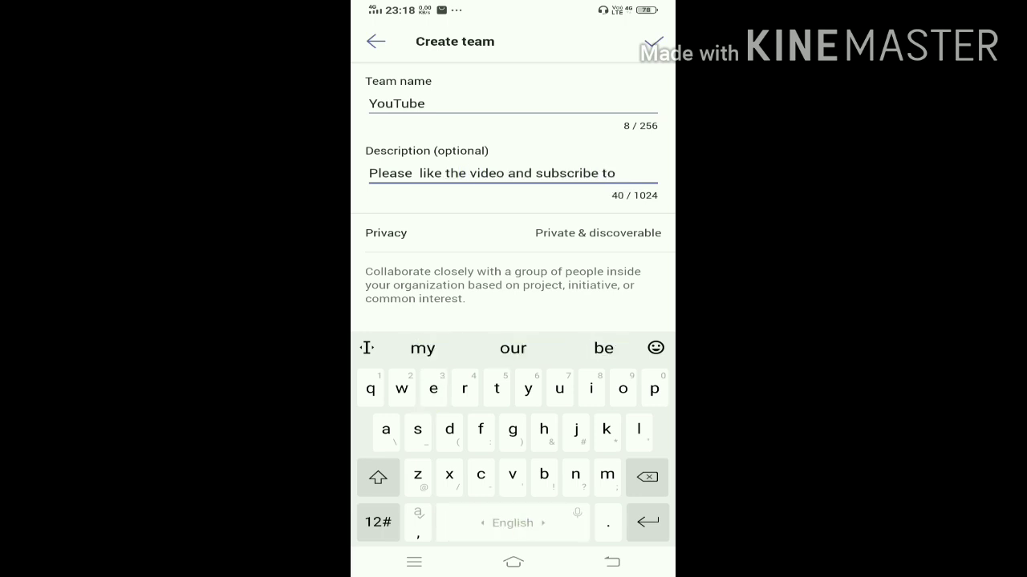
type("my channel")
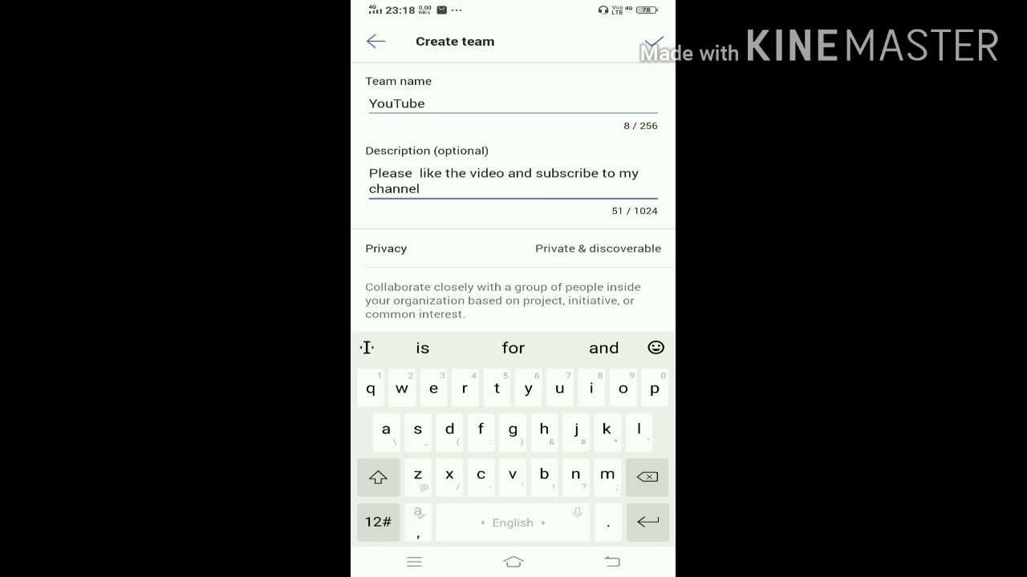
left_click(597, 247)
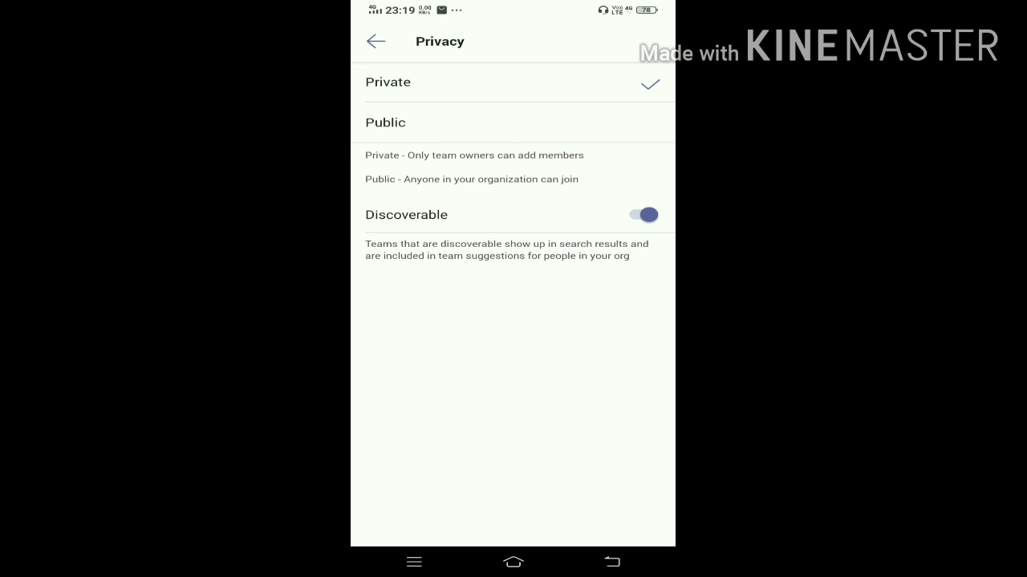
Step: Make the team Private by switching off the Discoverable toggle
left_click(642, 215)
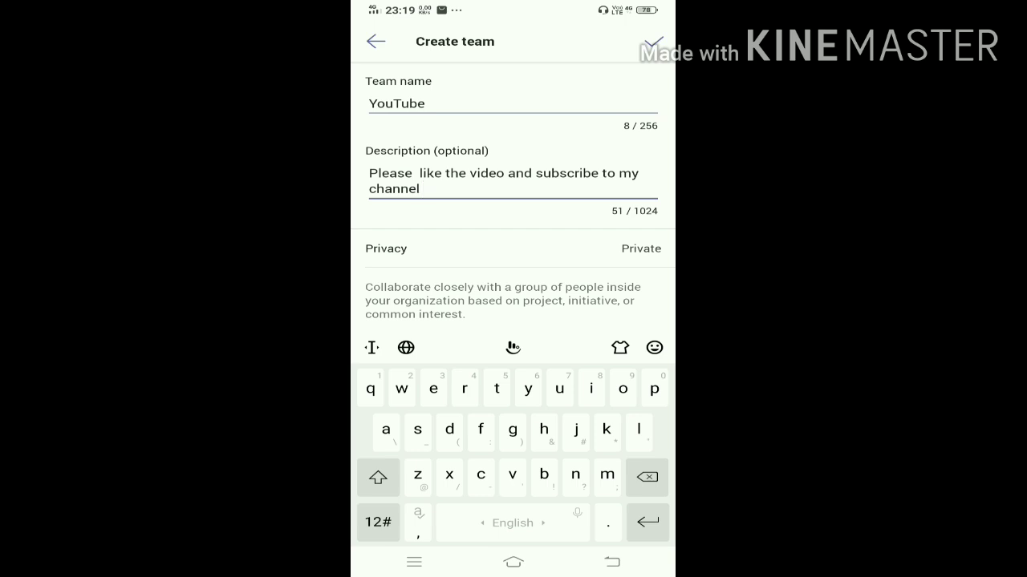
Step: Create the YouTube team, reaching the screen for adding members
left_click(654, 42)
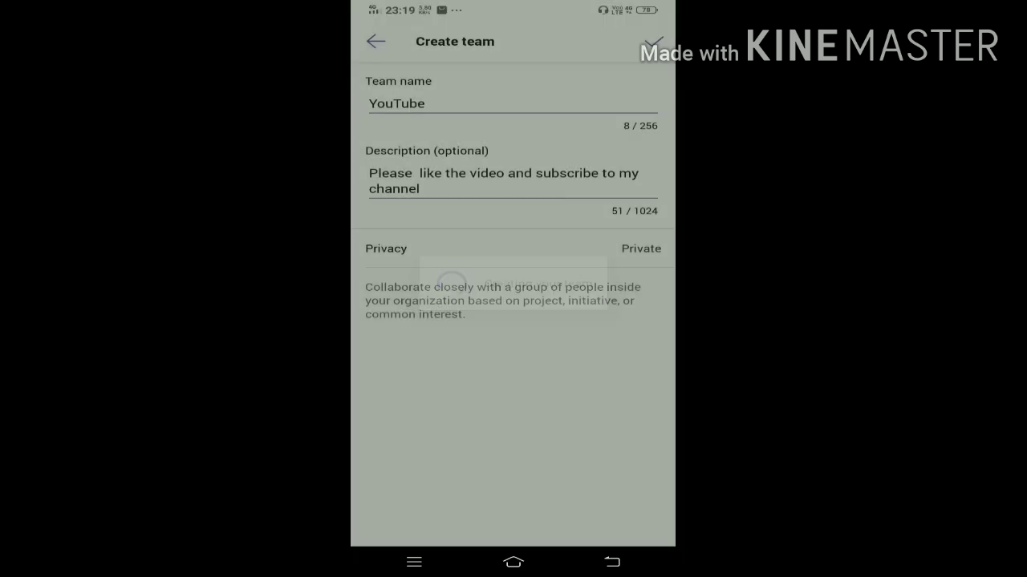
left_click(655, 42)
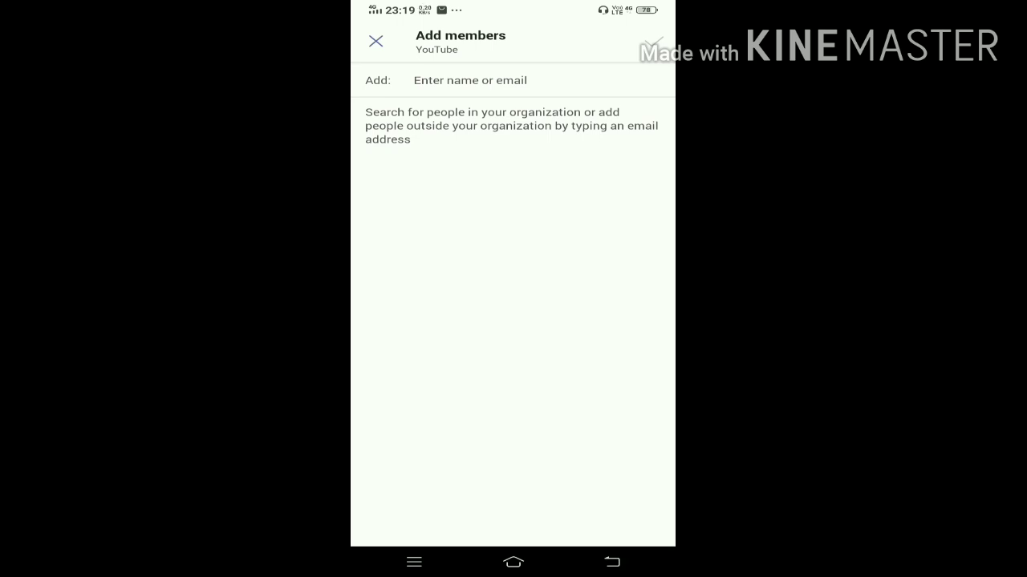
left_click(468, 80)
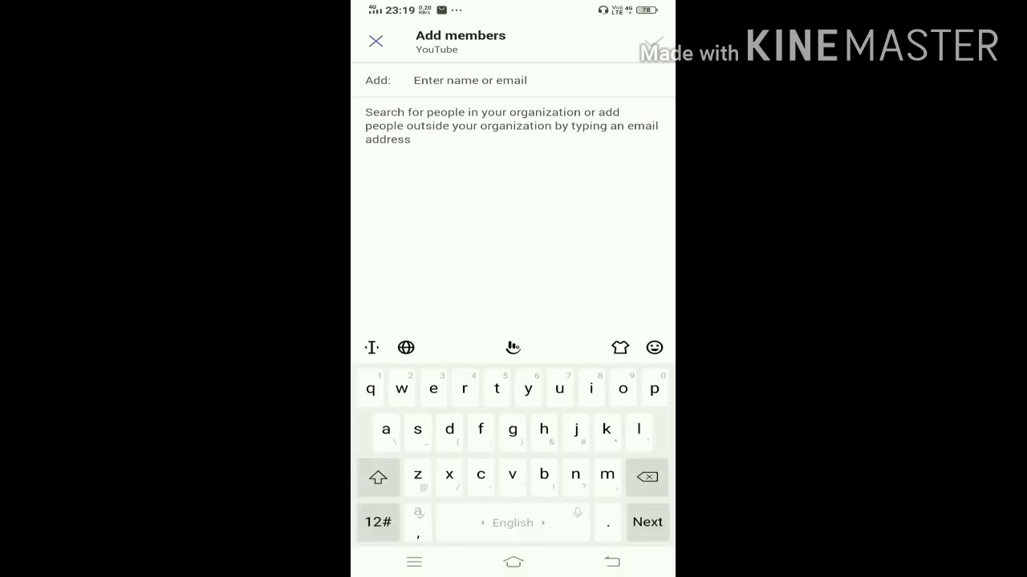
type("anishka srivastav")
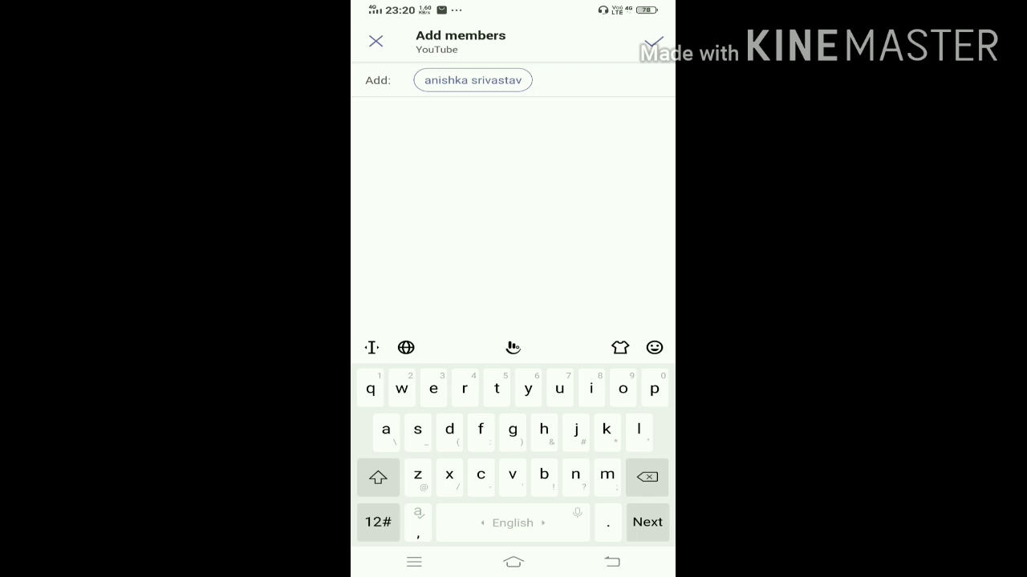
left_click(655, 42)
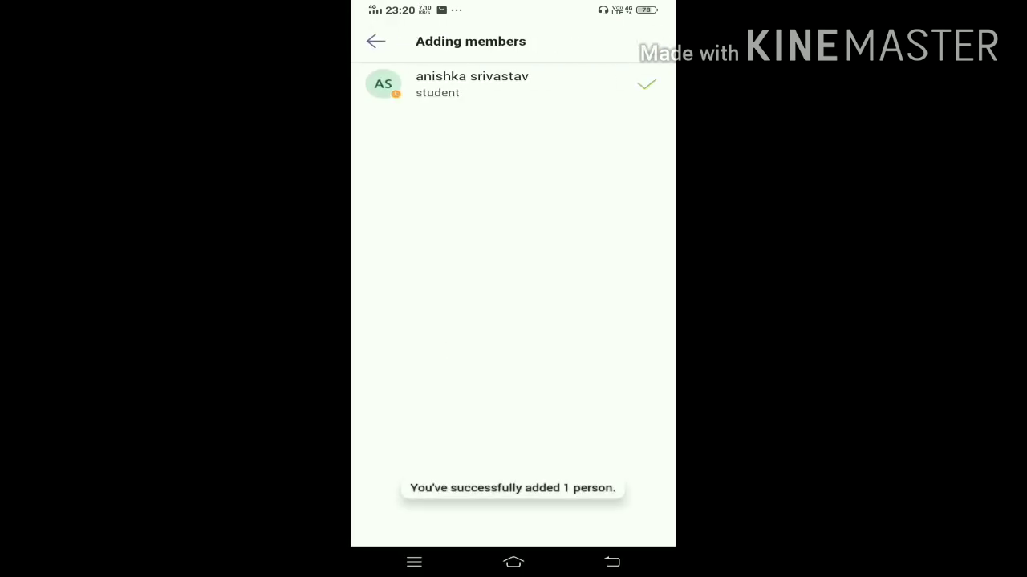
Step: Return to the Teams list and show the YouTube team's options menu
left_click(376, 41)
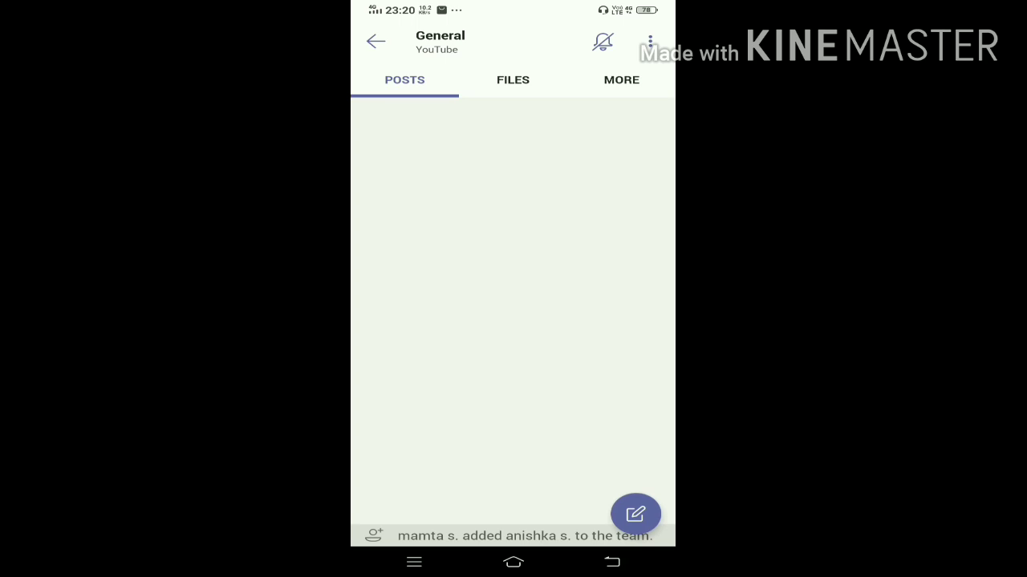
left_click(649, 42)
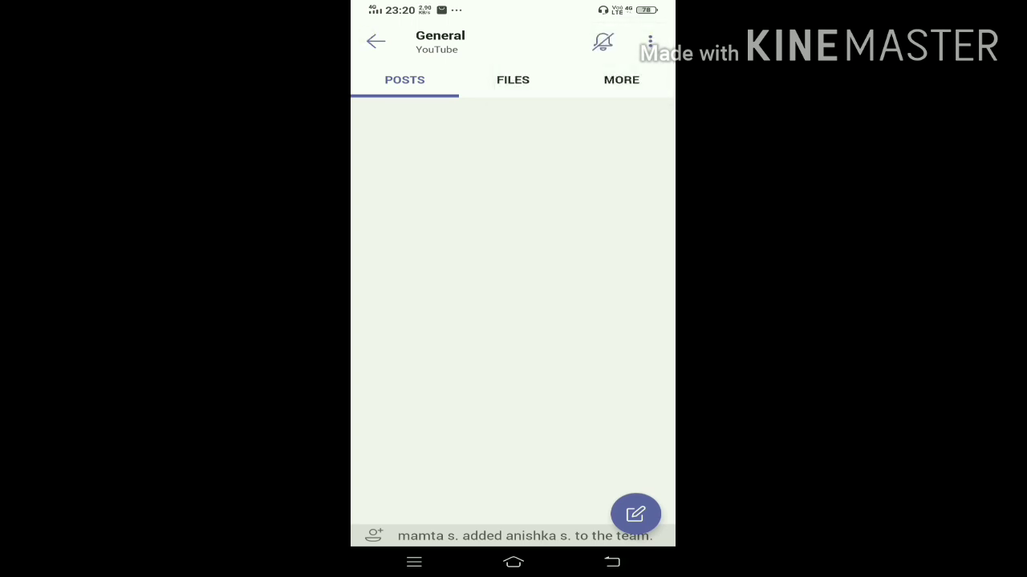
left_click(375, 42)
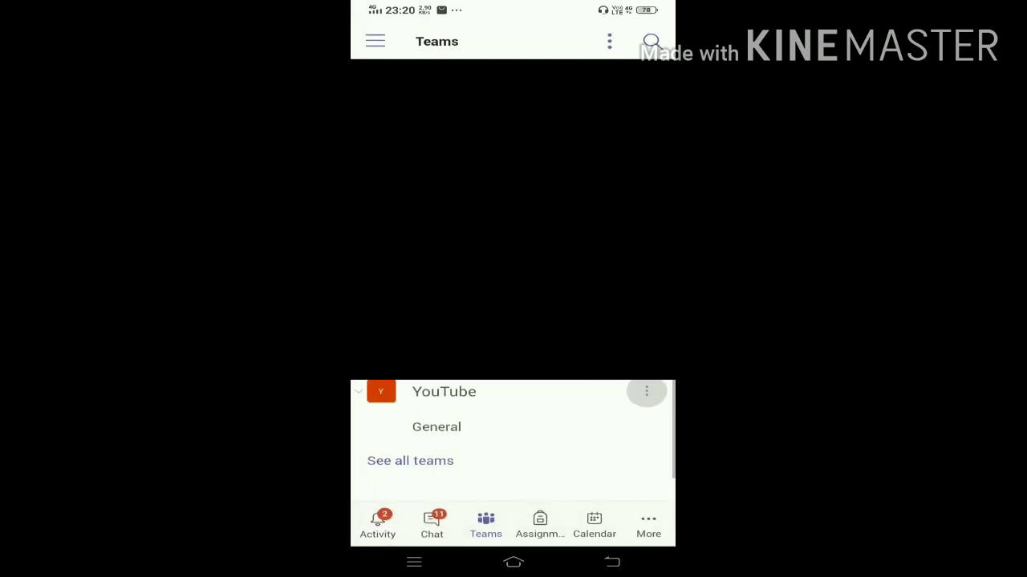
left_click(647, 391)
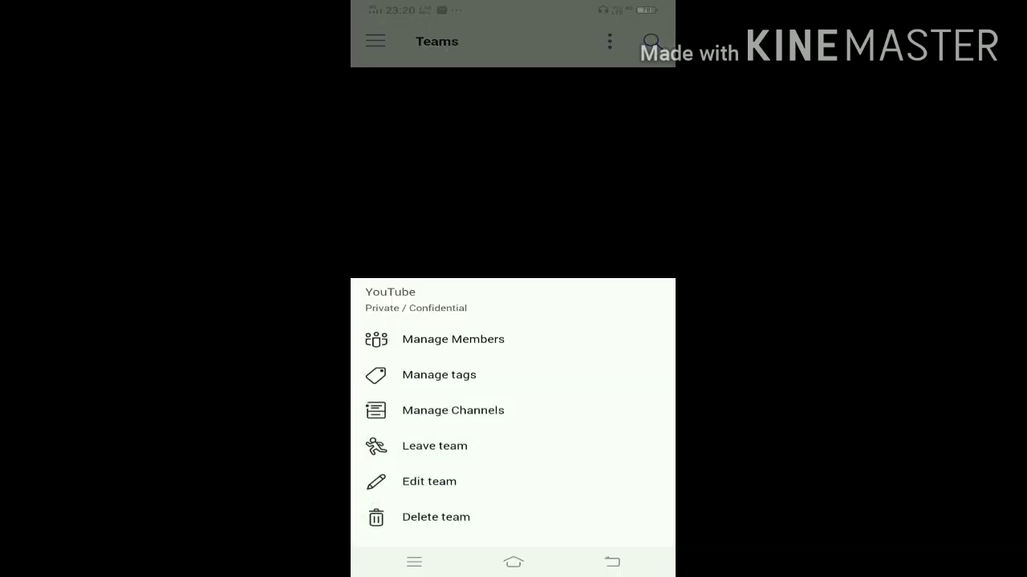